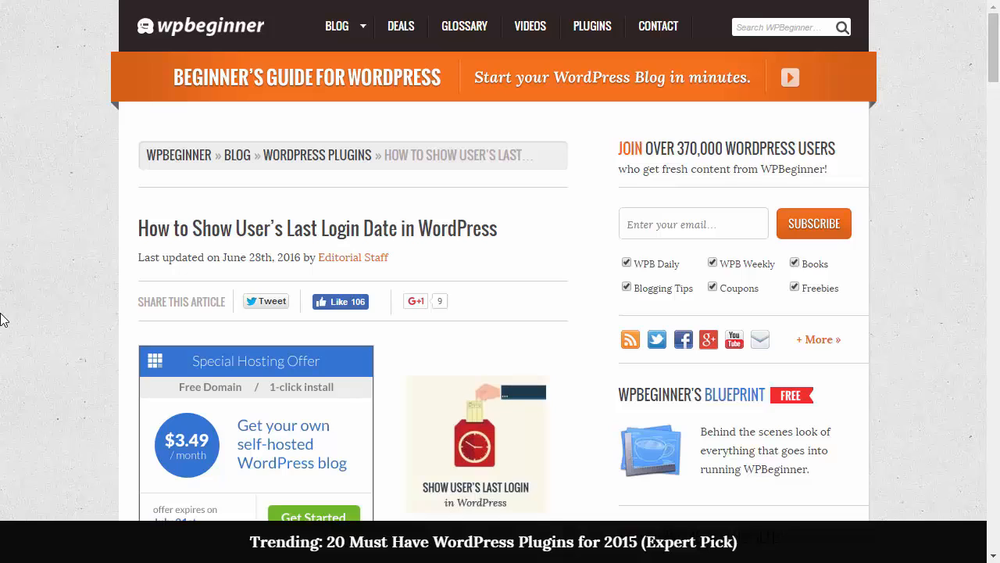
pyautogui.moveTo(14, 273)
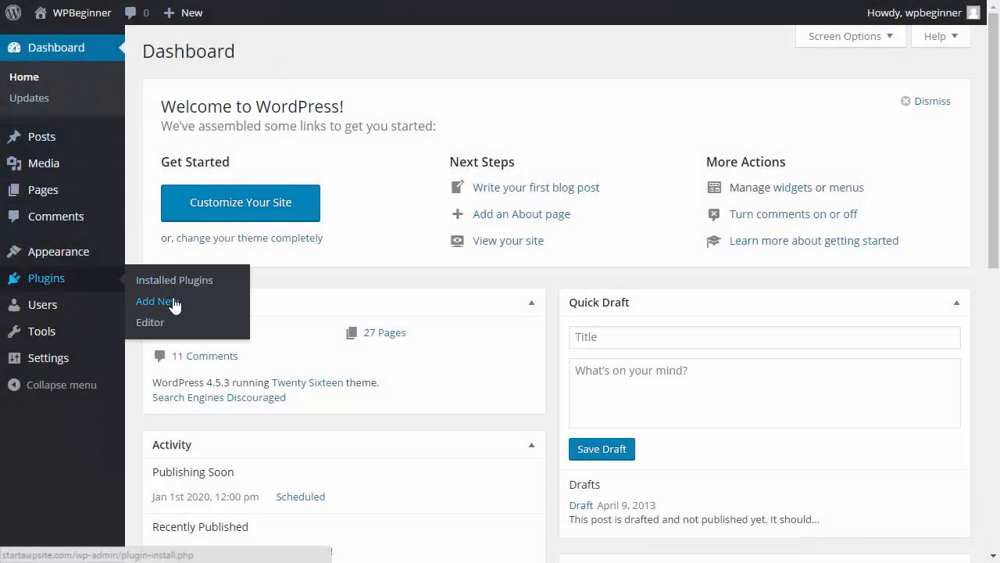
# Search the Add Plugins directory for 'WP Last Login'.
pyautogui.click(153, 301)
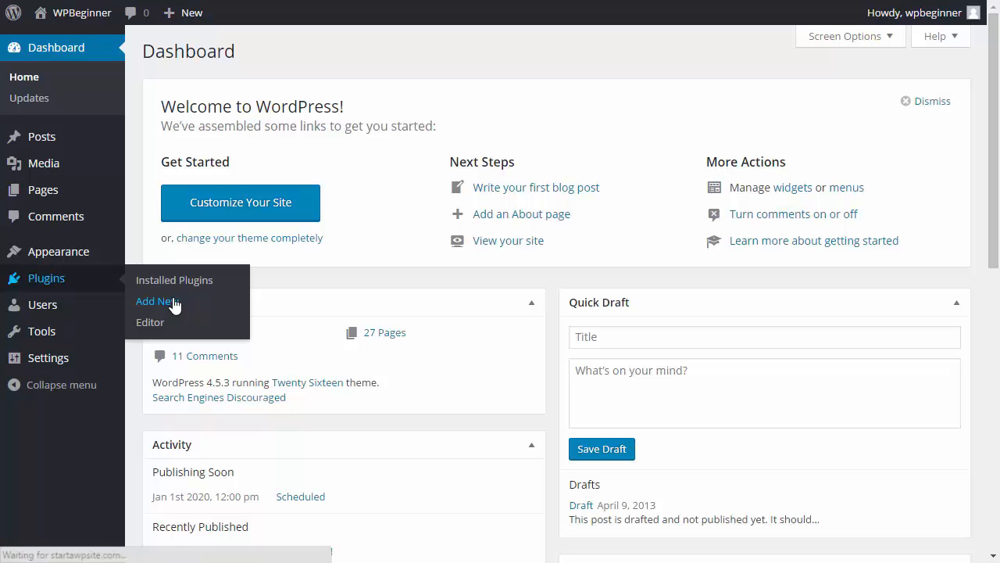
pyautogui.click(154, 301)
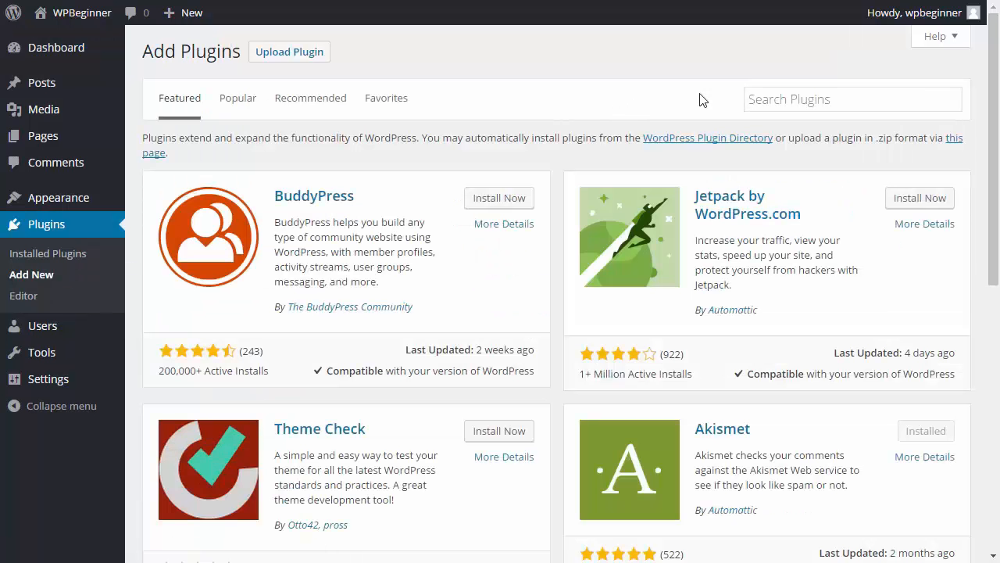
pyautogui.write('WP Last Login')
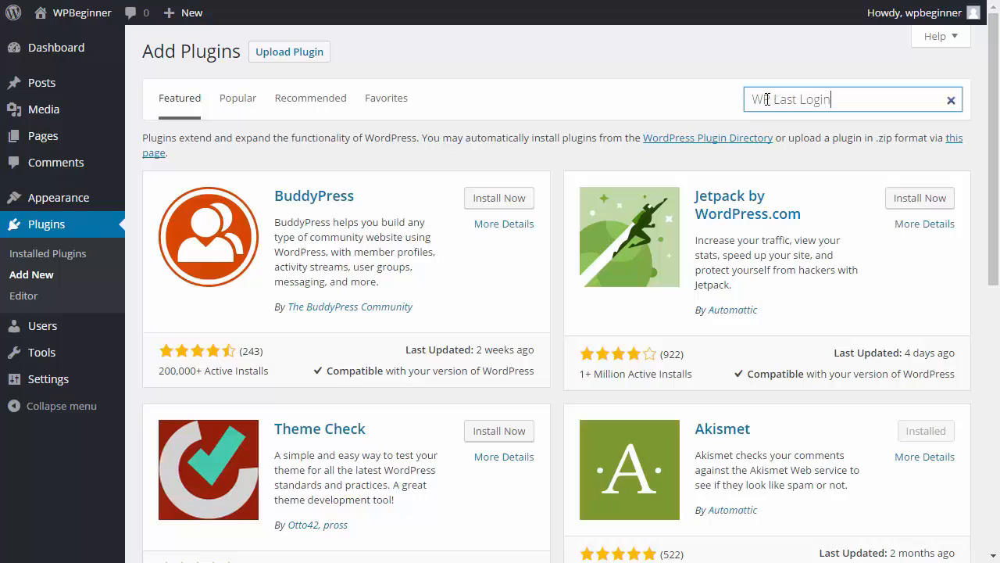
pyautogui.press('Enter')
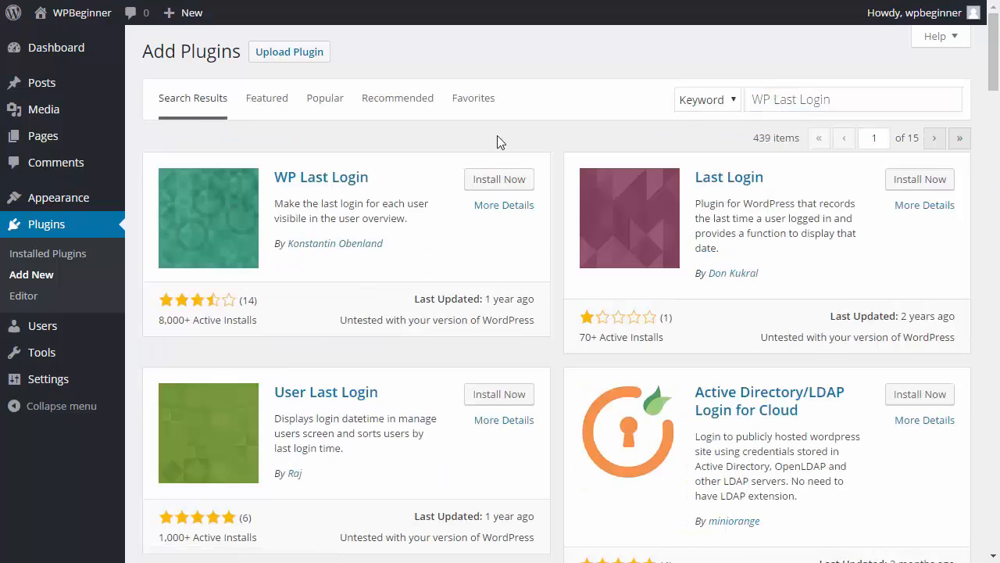
pyautogui.moveTo(299, 195)
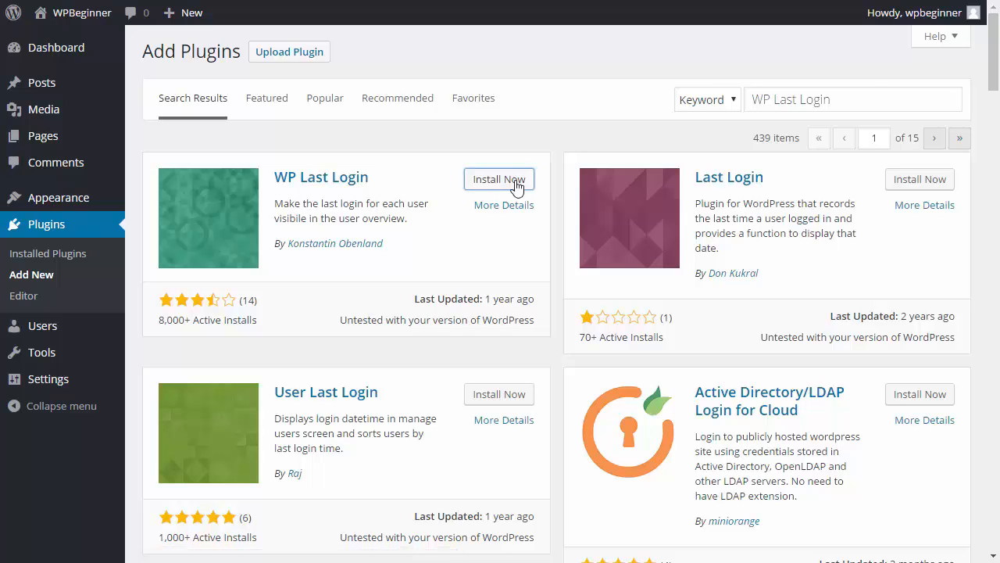
# Install and activate WP Last Login, then view All Users with the Last Login column.
pyautogui.click(498, 179)
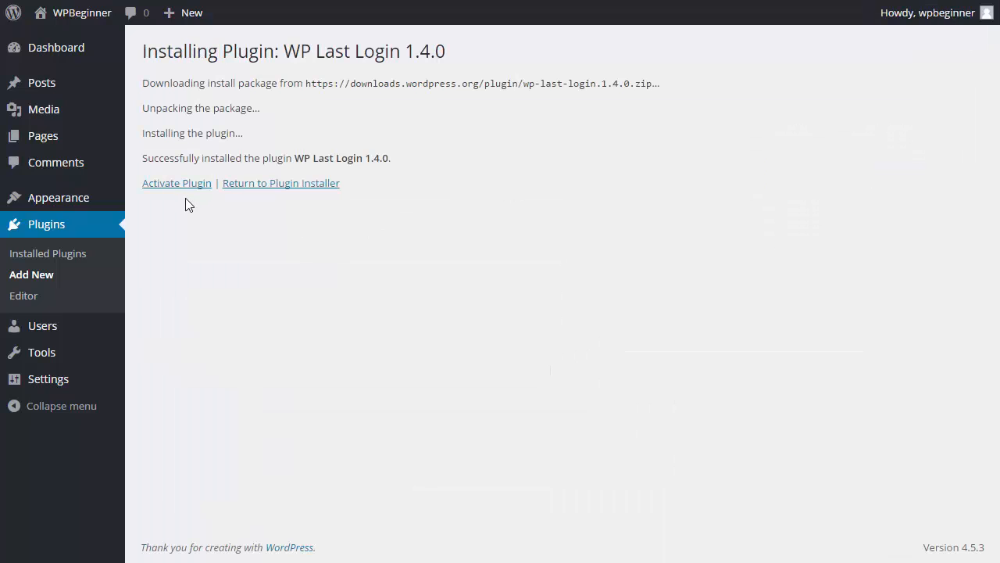
pyautogui.click(176, 182)
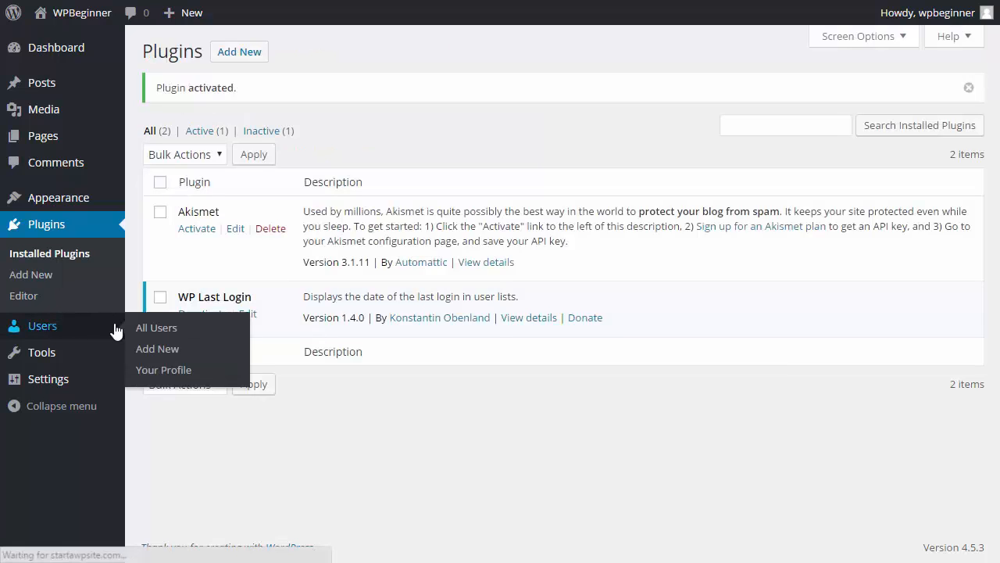
pyautogui.click(157, 327)
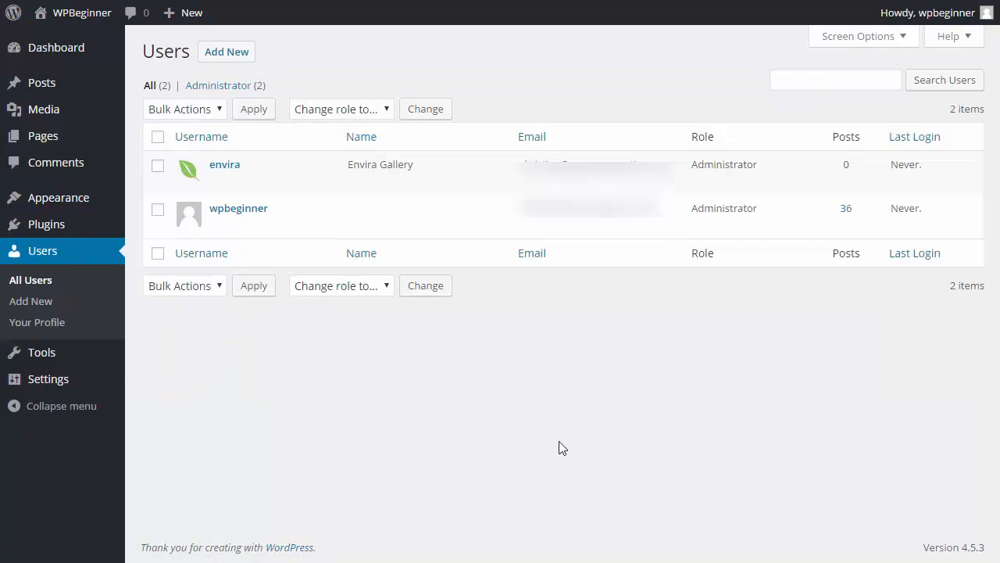